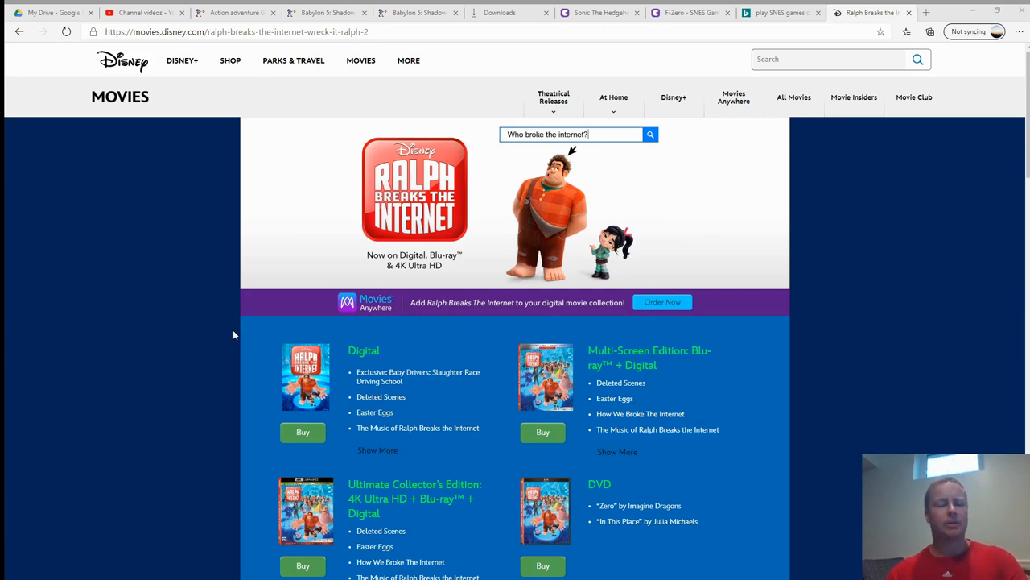
{"action": "mouse_move", "coordinate": [124, 400]}
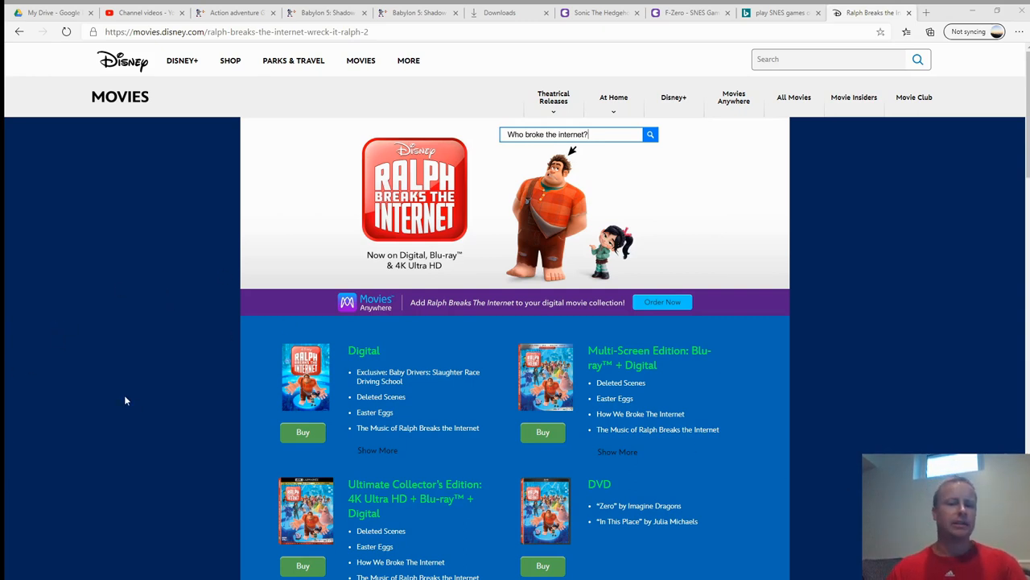
{"action": "mouse_move", "coordinate": [218, 319]}
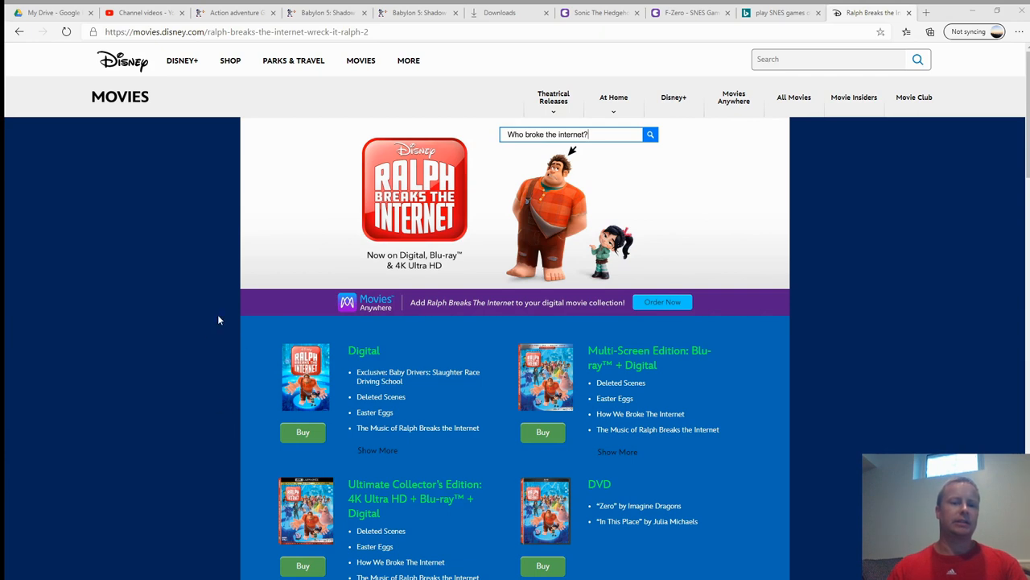
{"action": "mouse_move", "coordinate": [269, 387]}
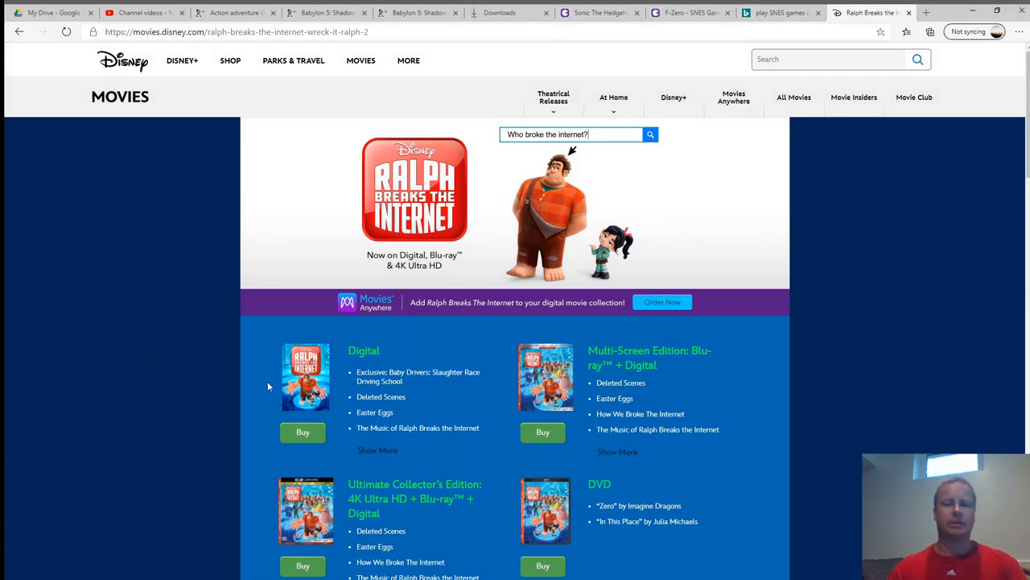
Scroll past the Buy editions and Limited-Time Offers until the trailer video player is in view
{"action": "scroll", "scroll_direction": "down", "scroll_amount": 3}
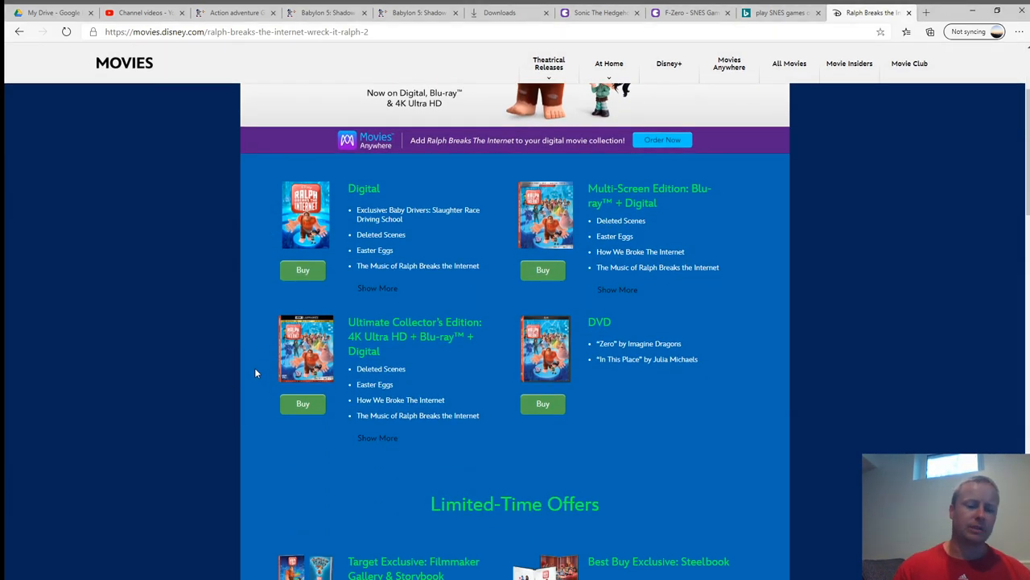
{"action": "mouse_move", "coordinate": [254, 467]}
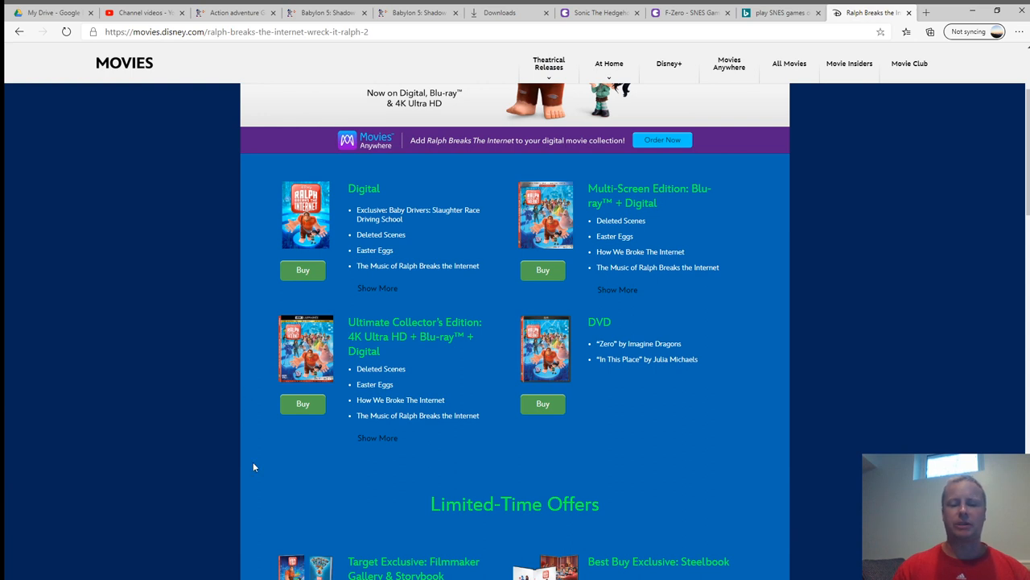
{"action": "mouse_move", "coordinate": [258, 438]}
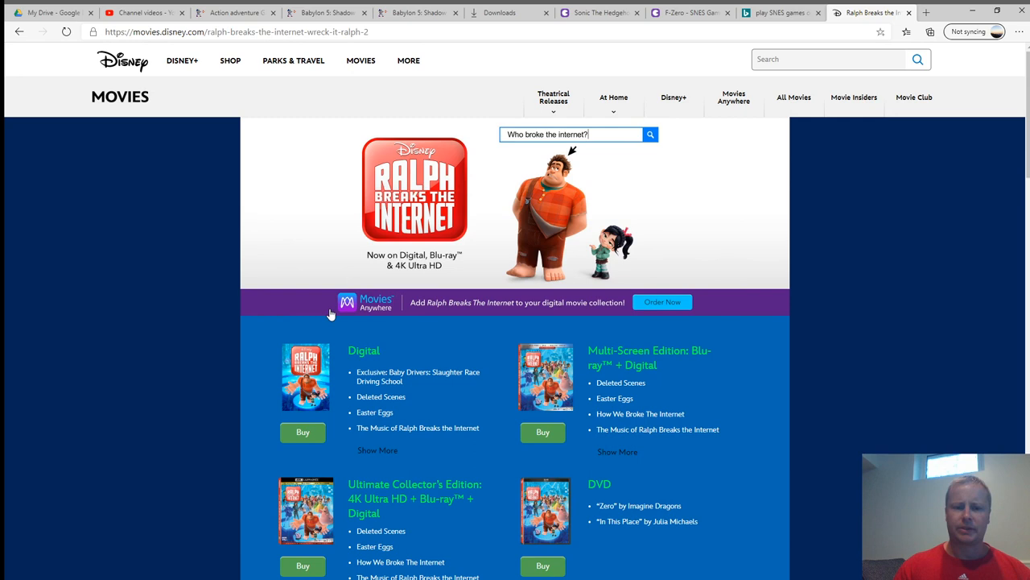
{"action": "mouse_move", "coordinate": [276, 267]}
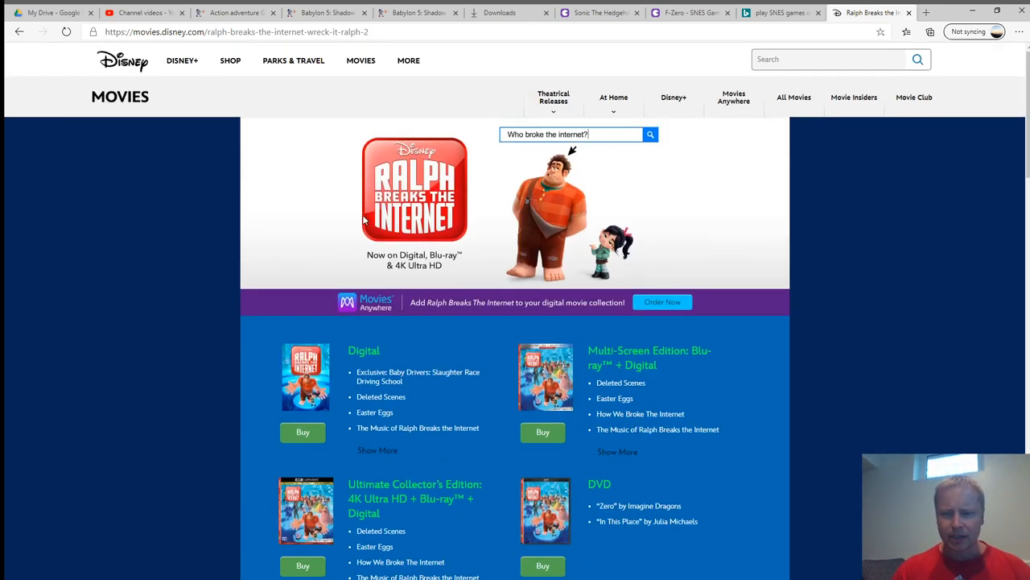
{"action": "mouse_move", "coordinate": [314, 272]}
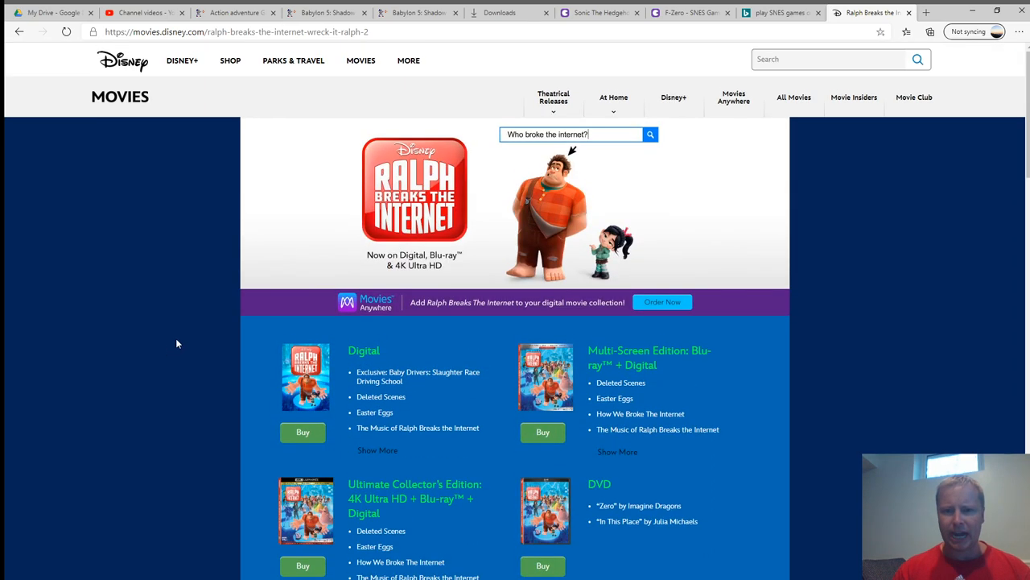
{"action": "scroll", "scroll_direction": "down", "scroll_amount": 3}
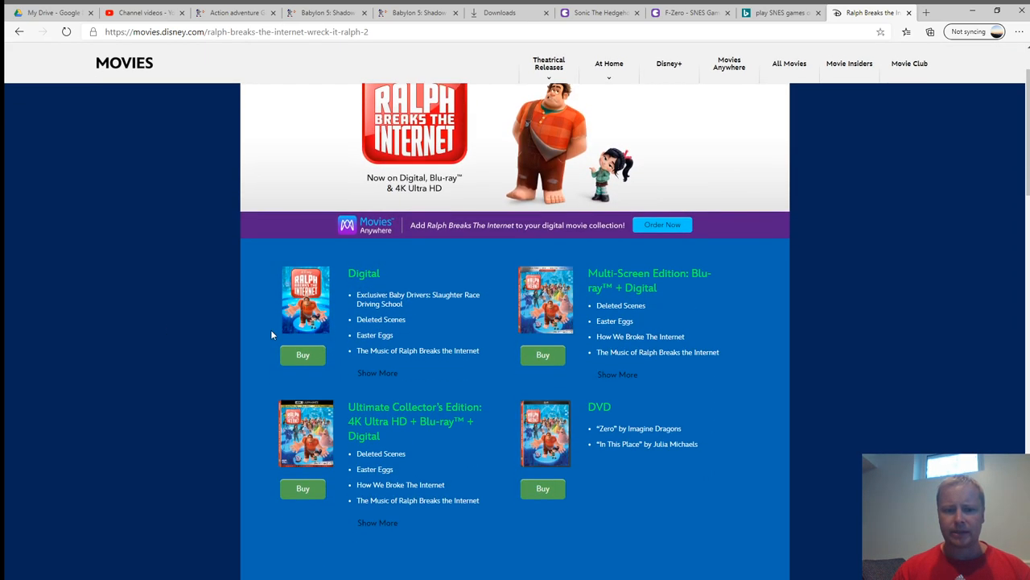
{"action": "scroll", "scroll_direction": "down", "scroll_amount": 3}
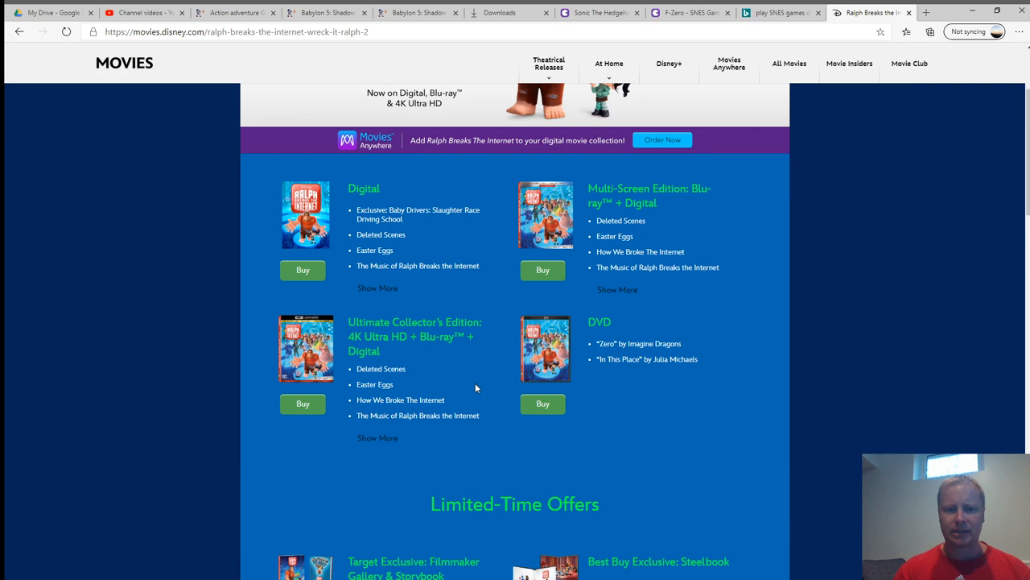
{"action": "scroll", "scroll_direction": "down", "scroll_amount": 3}
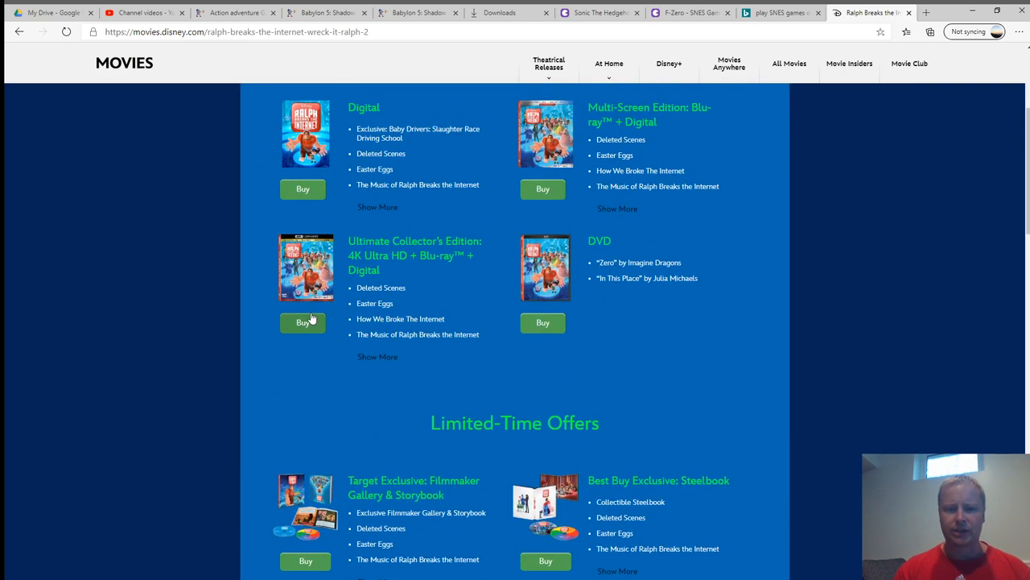
{"action": "scroll", "scroll_direction": "down", "scroll_amount": 3}
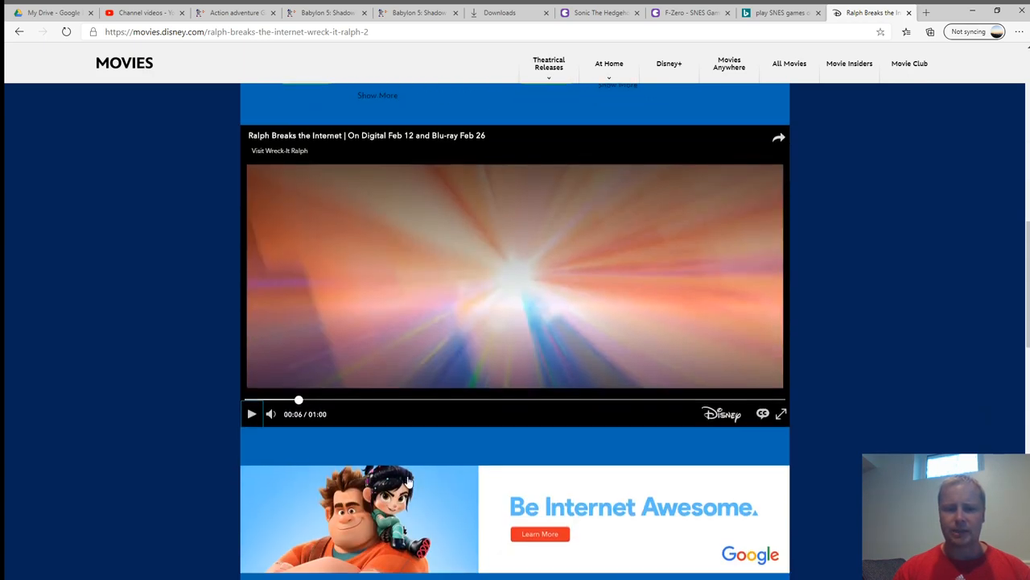
Start playback of the embedded Ralph Breaks the Internet trailer
{"action": "left_click", "coordinate": [251, 413]}
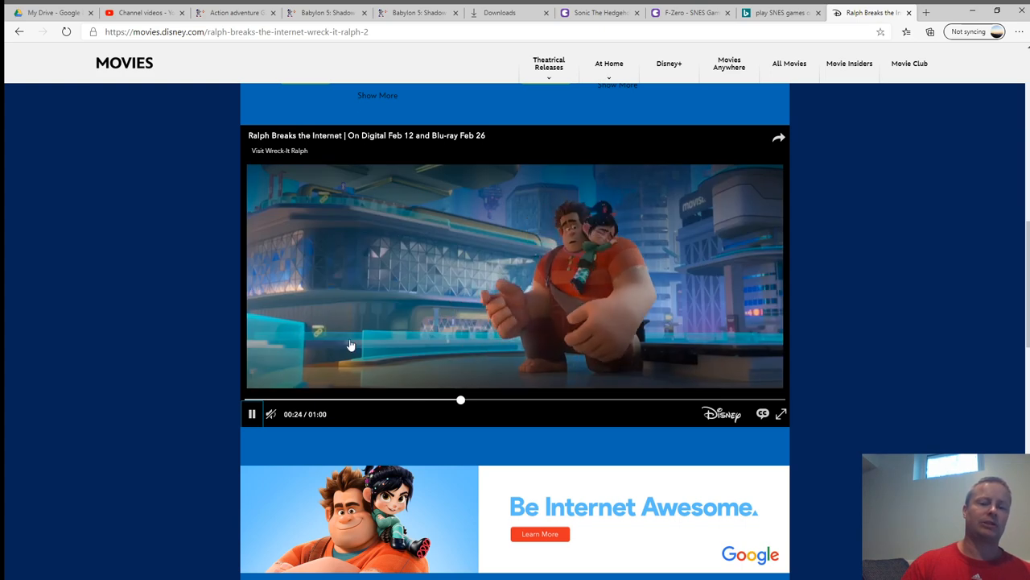
Scroll through the Activity Packet down to the footer links, then back to the trailer
{"action": "scroll", "scroll_direction": "down", "scroll_amount": 3}
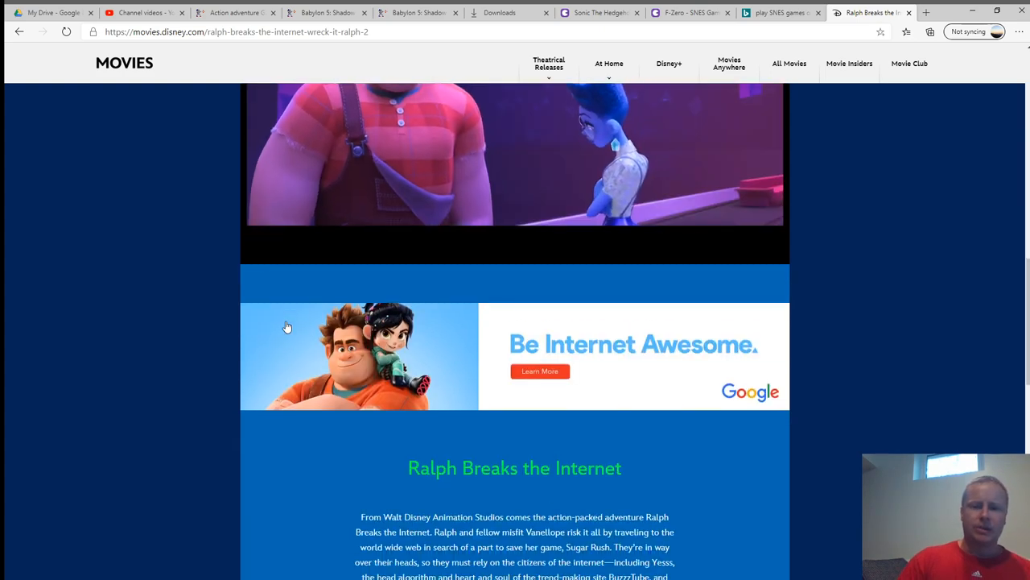
{"action": "scroll", "scroll_direction": "down", "scroll_amount": 3}
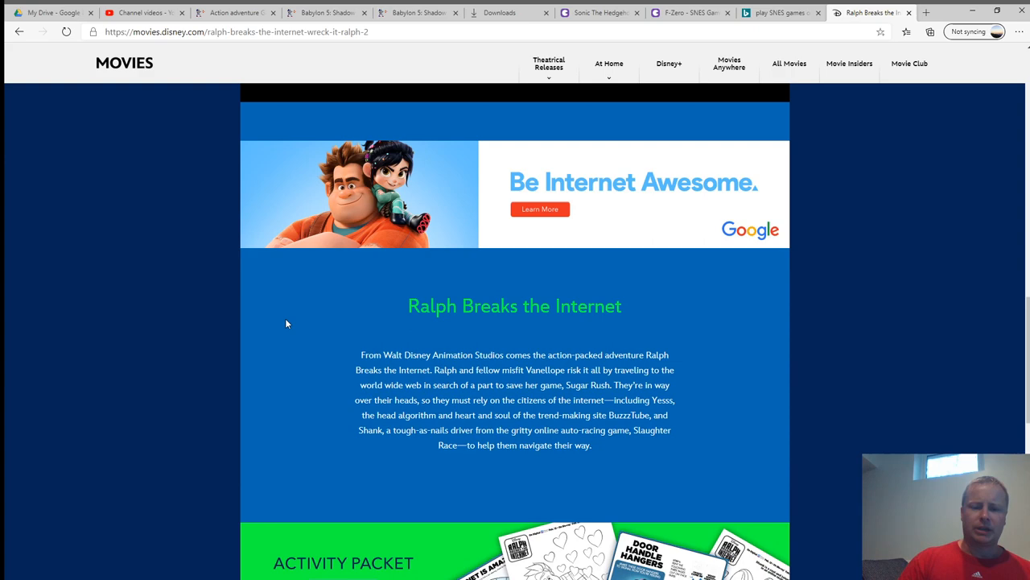
{"action": "mouse_move", "coordinate": [303, 328]}
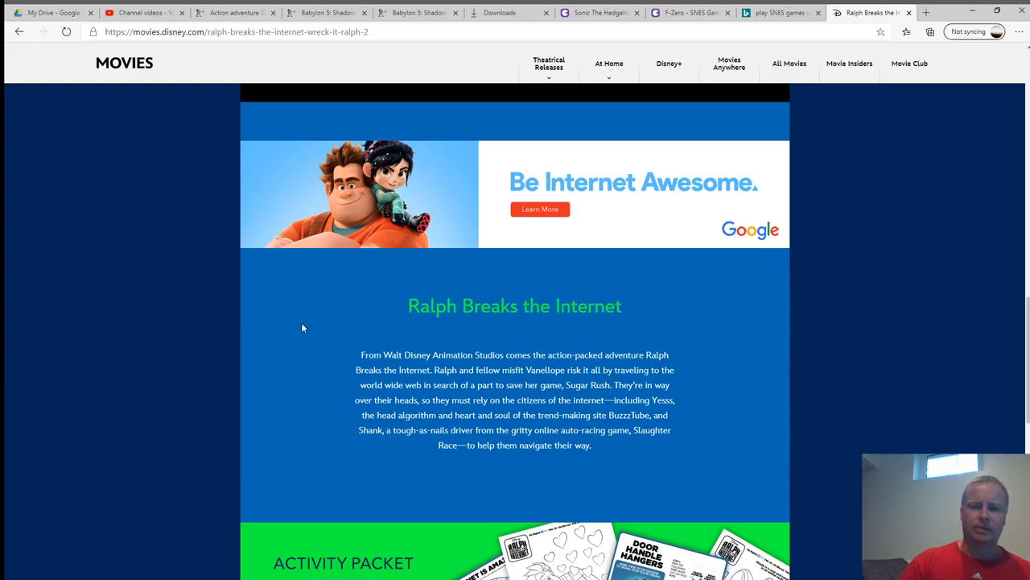
{"action": "scroll", "scroll_direction": "down", "scroll_amount": 3}
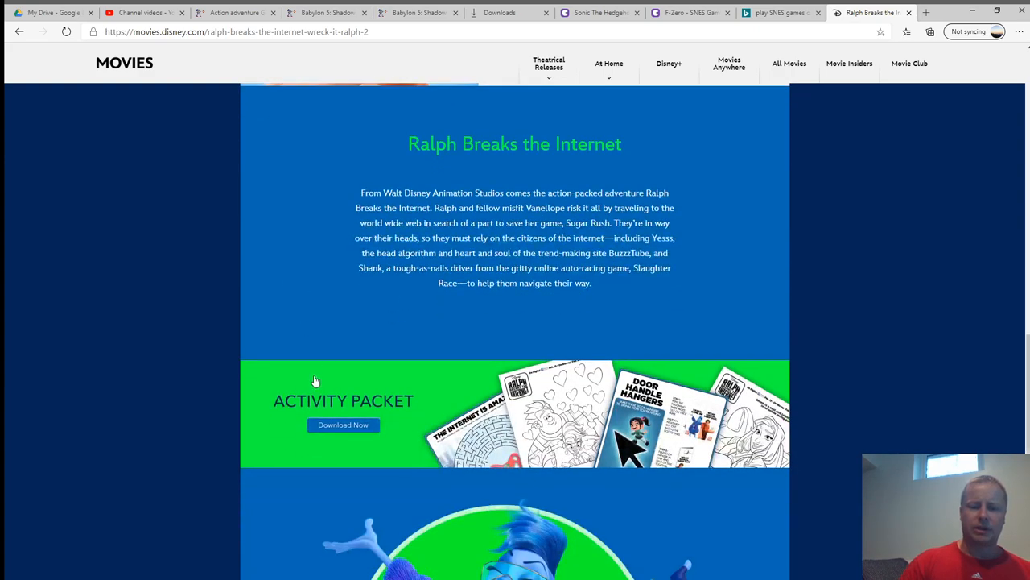
{"action": "scroll", "scroll_direction": "down", "scroll_amount": 3}
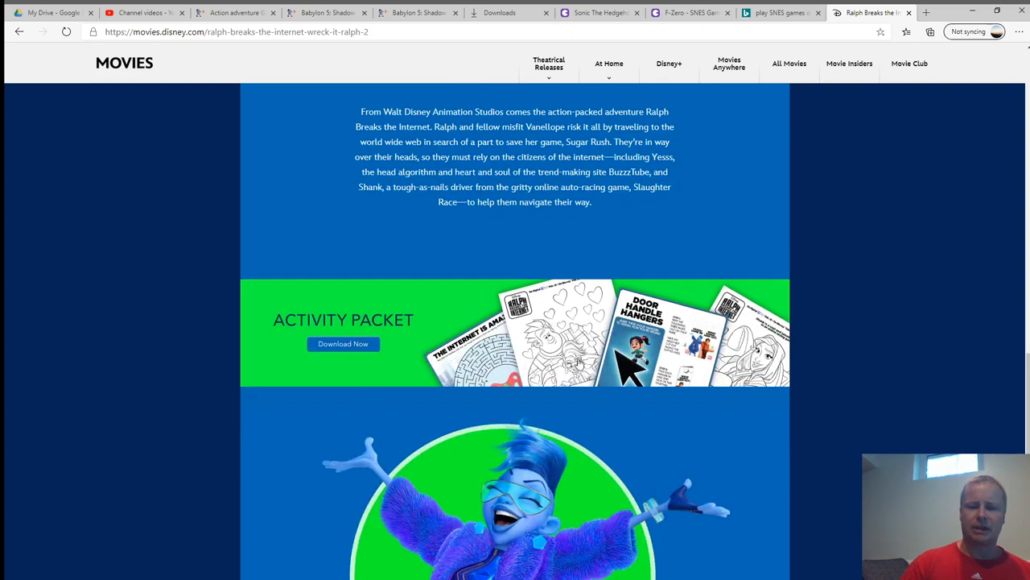
{"action": "scroll", "scroll_direction": "down", "scroll_amount": 3}
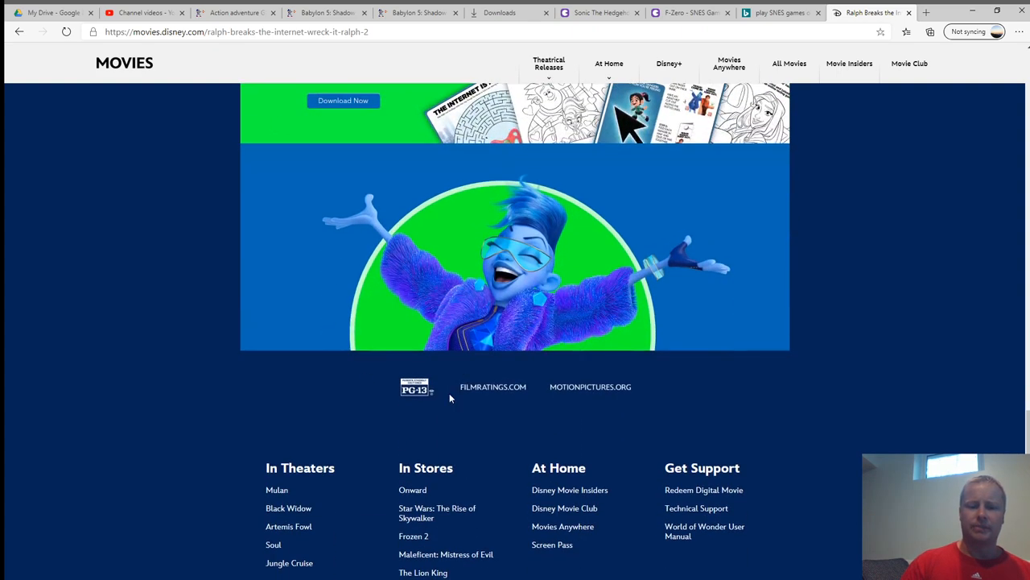
{"action": "mouse_move", "coordinate": [463, 304]}
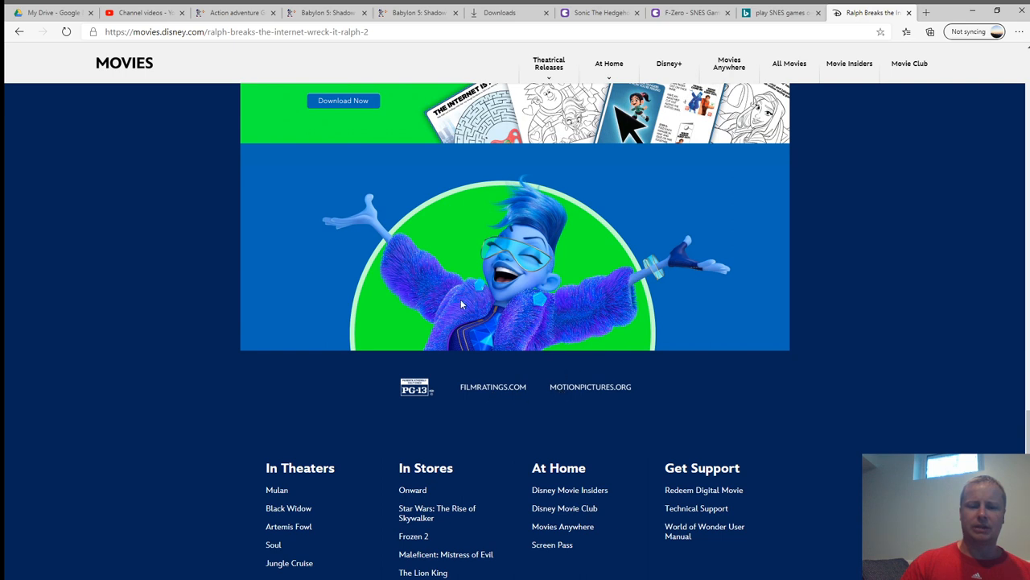
{"action": "scroll", "scroll_direction": "down", "scroll_amount": 3}
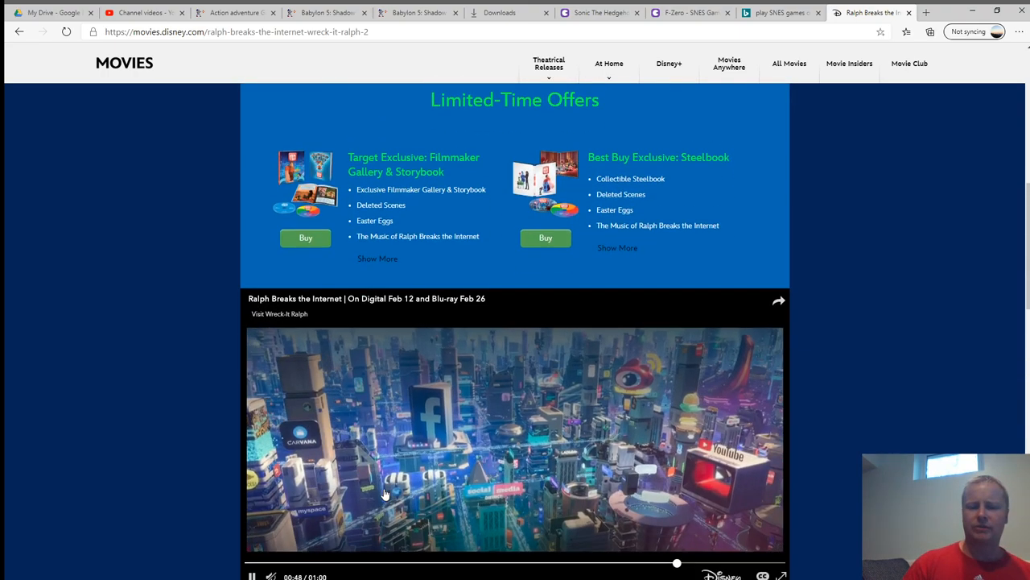
Scroll back up to the Ralph Breaks the Internet banner at the top of the page
{"action": "scroll", "scroll_direction": "down", "scroll_amount": 3}
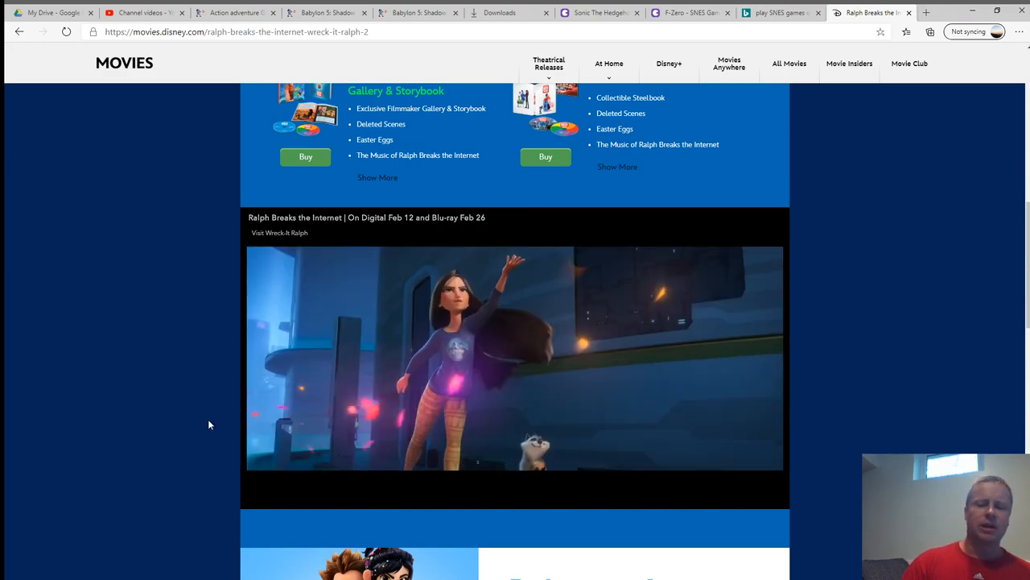
{"action": "scroll", "scroll_direction": "down", "scroll_amount": 3}
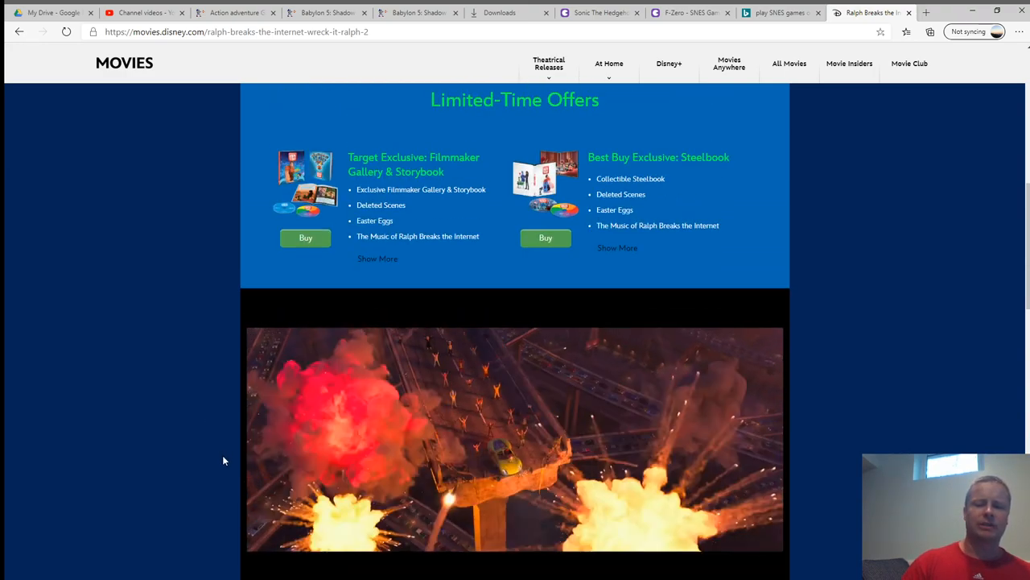
{"action": "scroll", "scroll_direction": "down", "scroll_amount": 3}
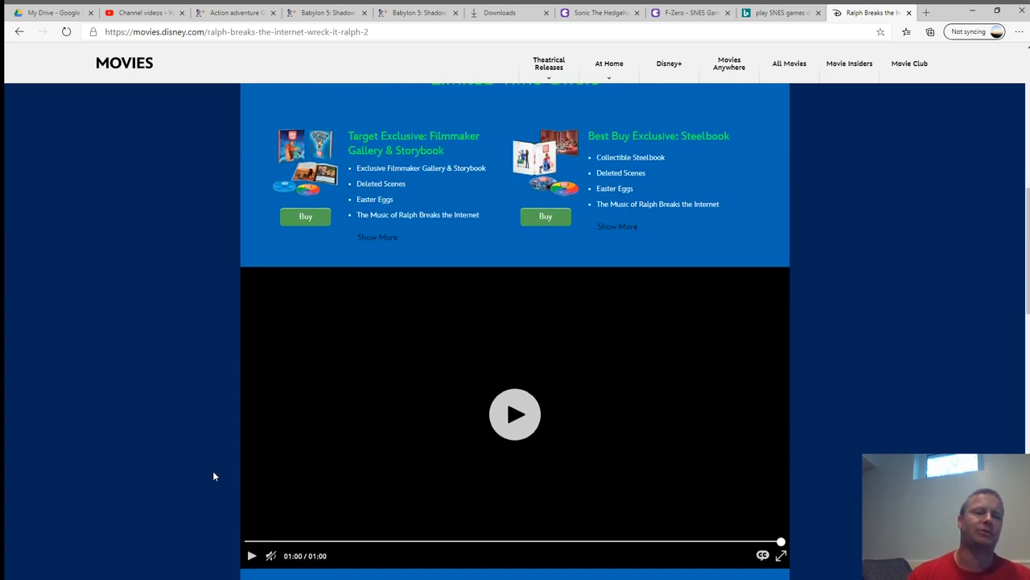
{"action": "scroll", "scroll_direction": "down", "scroll_amount": 3}
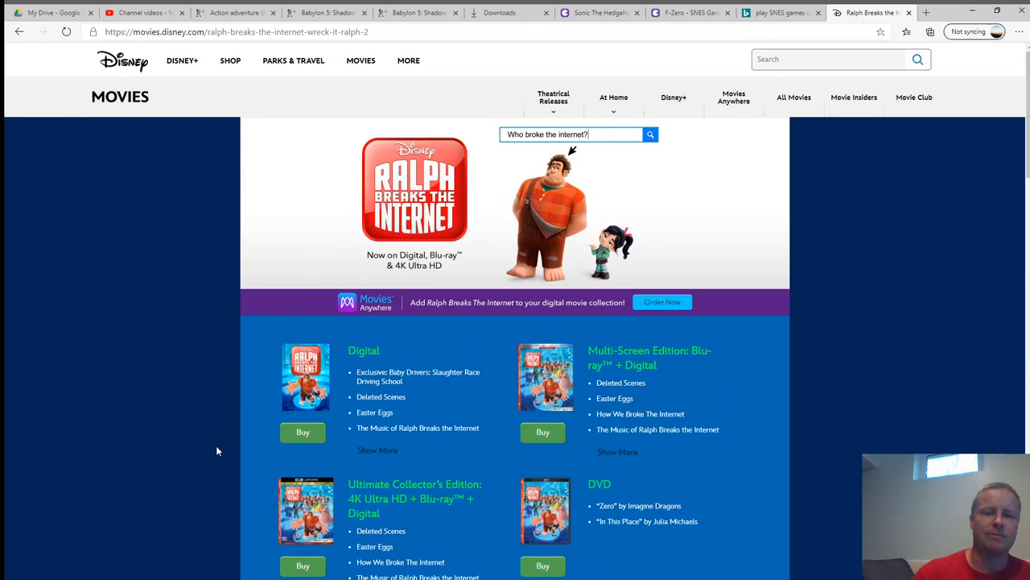
{"action": "mouse_move", "coordinate": [555, 147]}
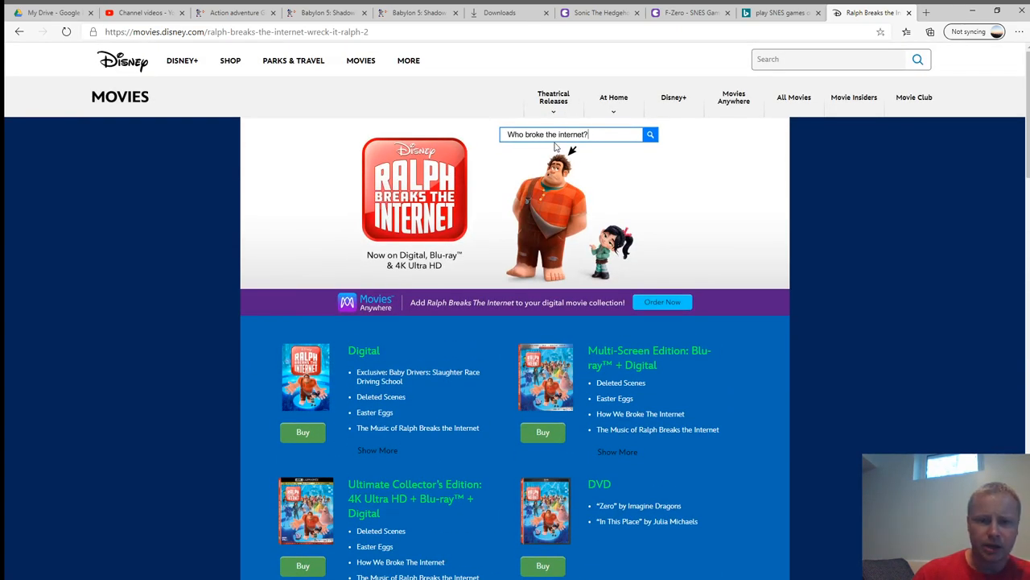
{"action": "scroll", "scroll_direction": "down", "scroll_amount": 3}
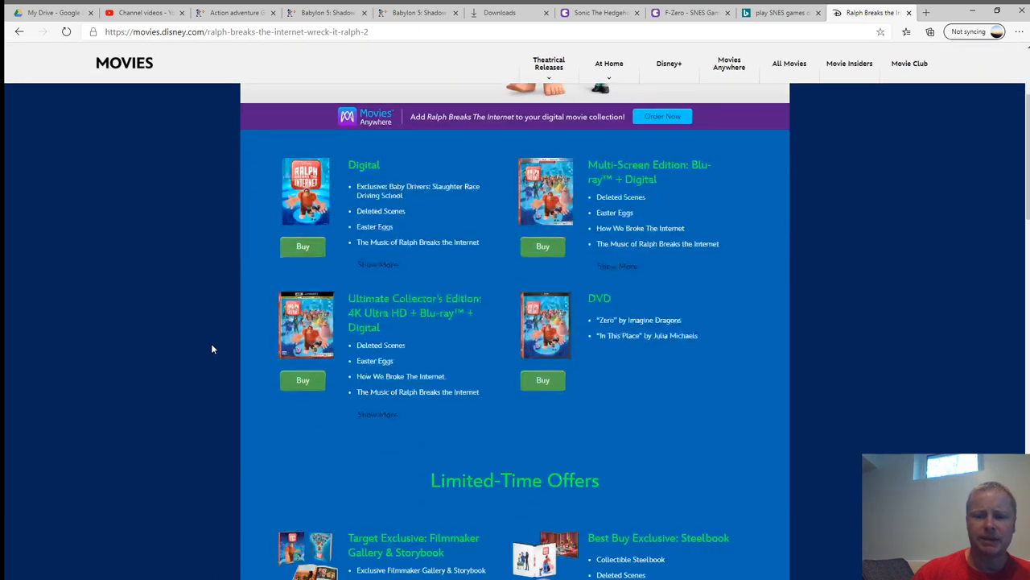
{"action": "scroll", "scroll_direction": "down", "scroll_amount": 3}
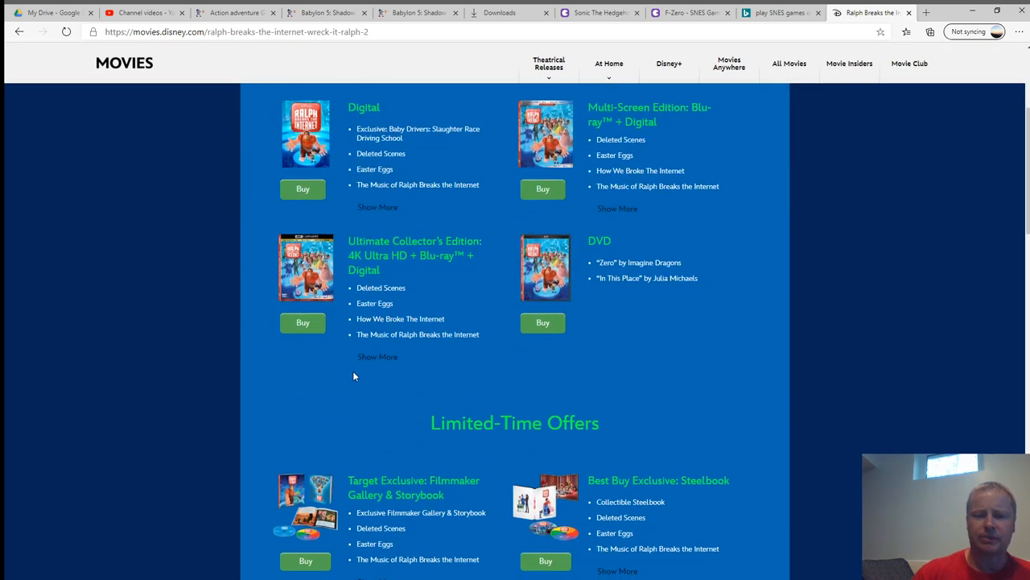
{"action": "scroll", "scroll_direction": "up", "scroll_amount": 3}
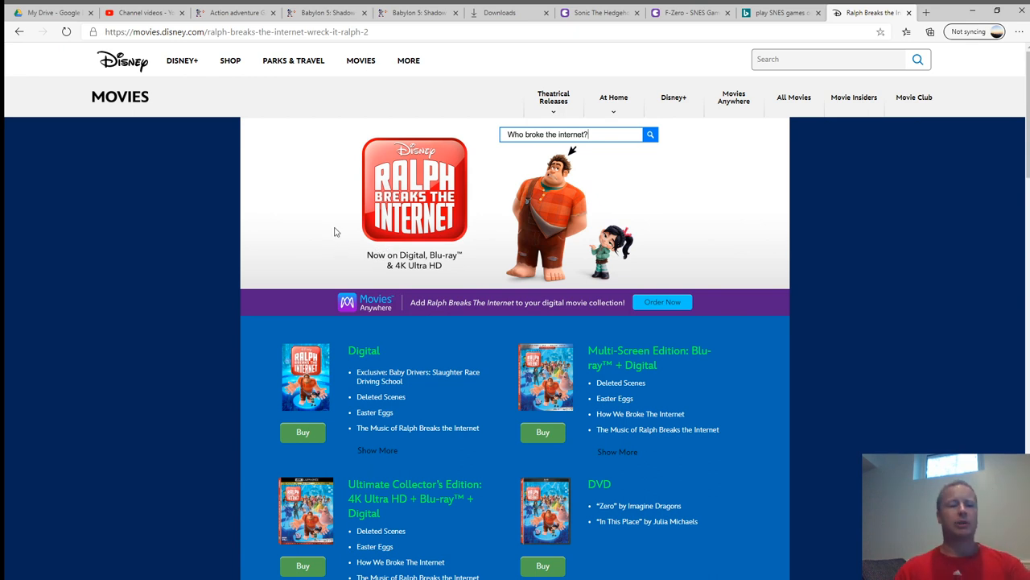
{"action": "mouse_move", "coordinate": [176, 324]}
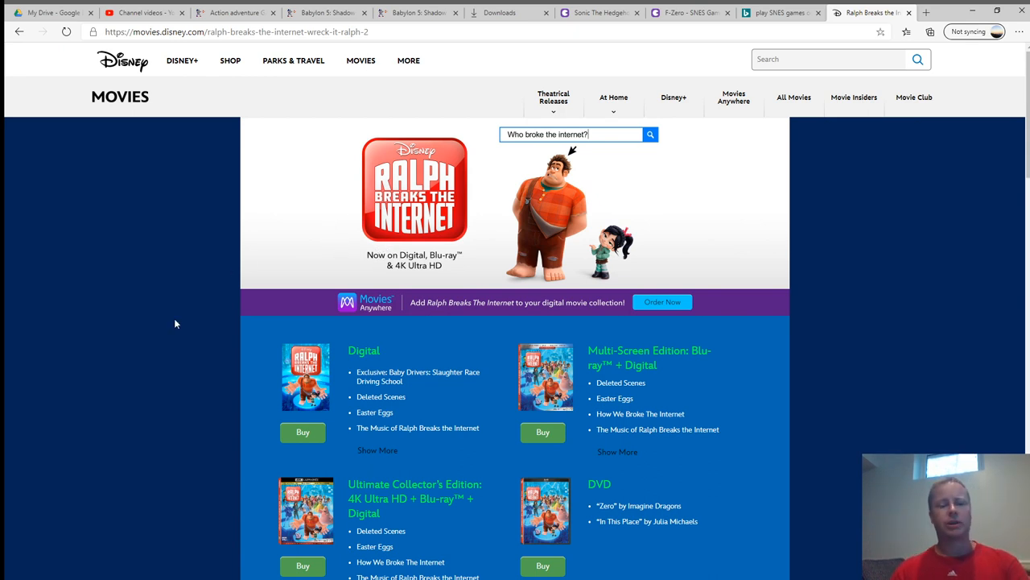
{"action": "scroll", "scroll_direction": "down", "scroll_amount": 3}
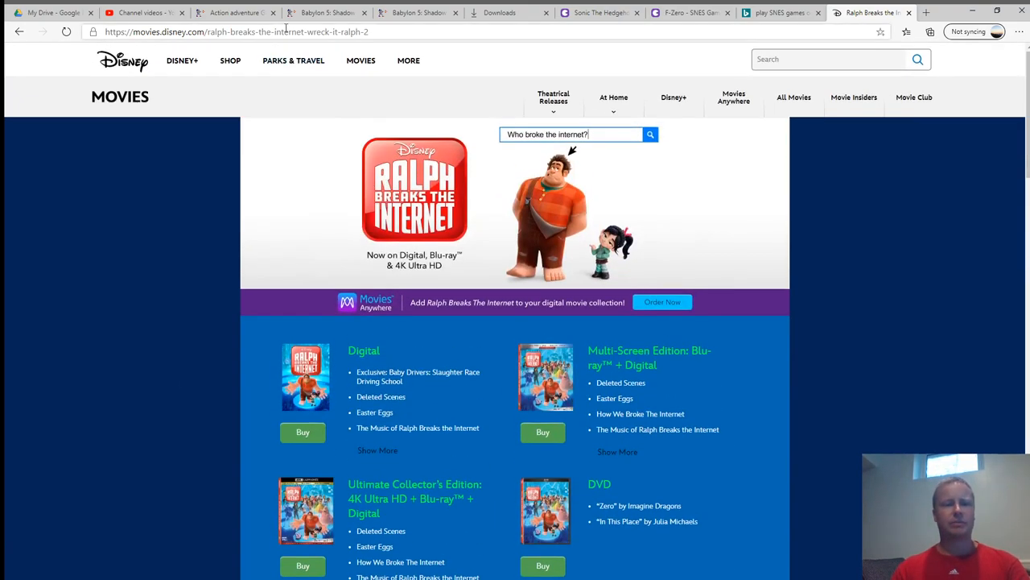
{"action": "mouse_move", "coordinate": [226, 336]}
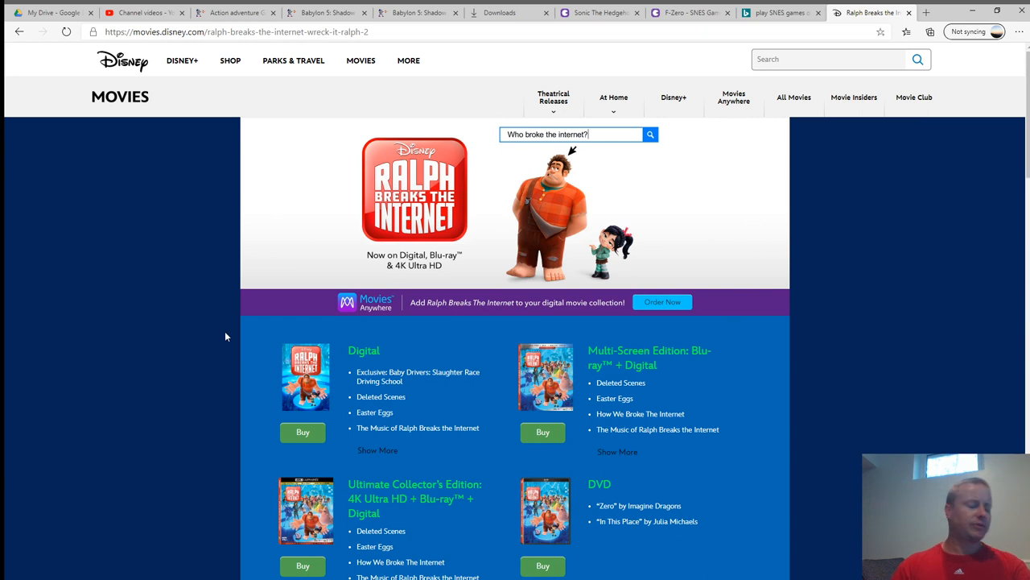
{"action": "mouse_move", "coordinate": [417, 319]}
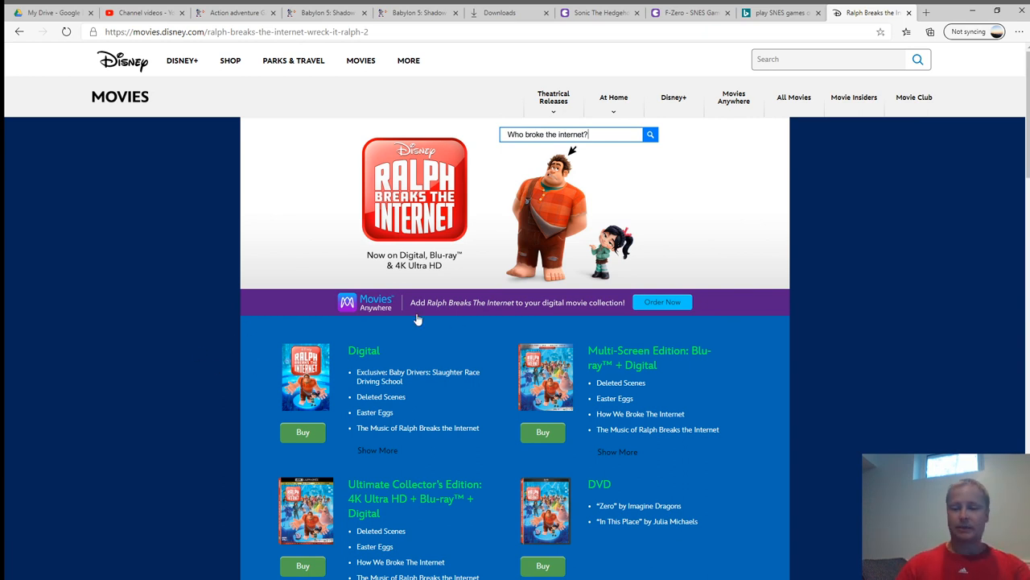
{"action": "mouse_move", "coordinate": [789, 459]}
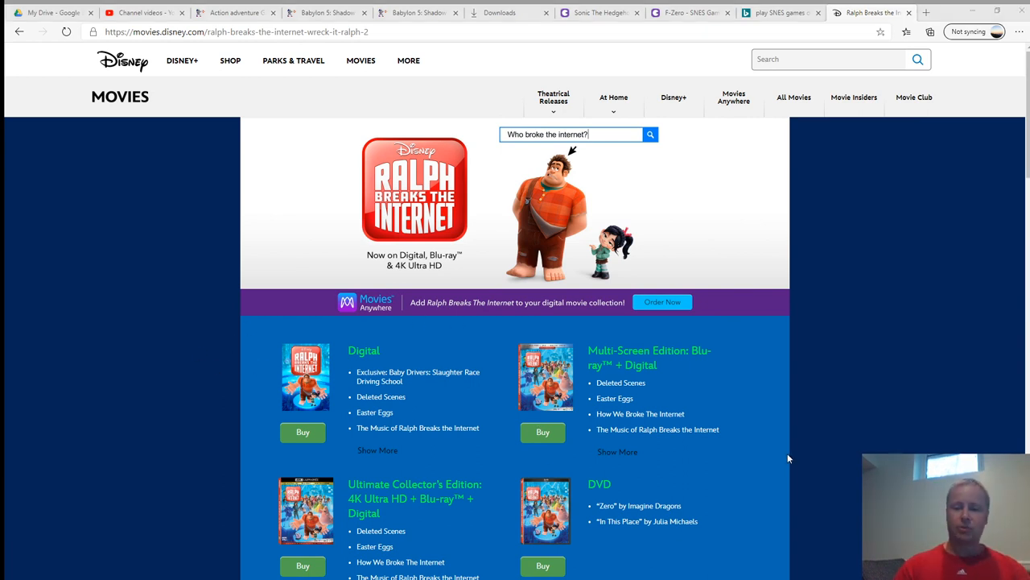